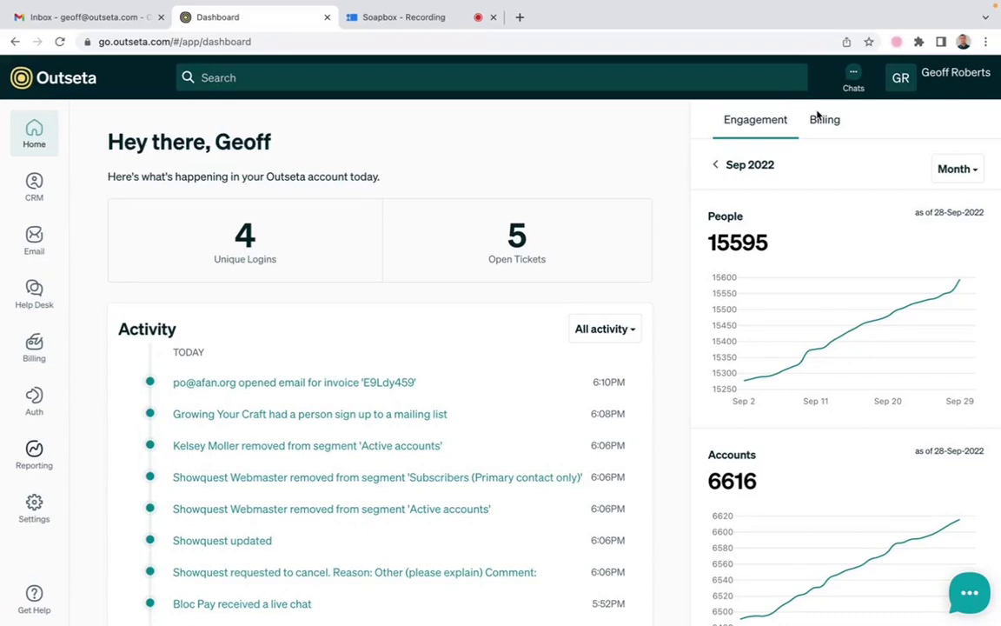
mouse_move(852, 103)
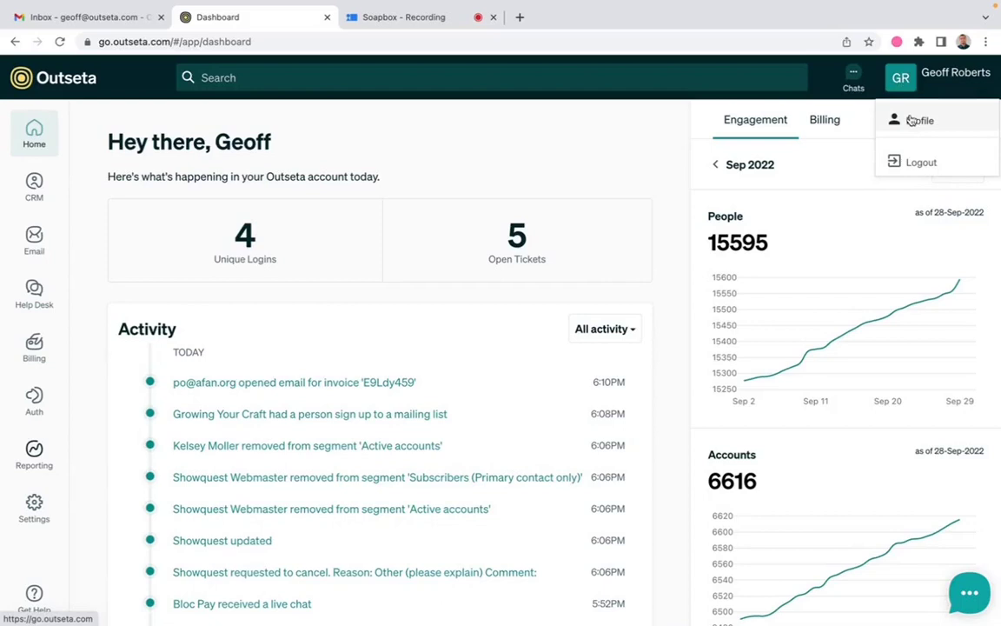
- Open your profile in the customer portal, then view the Account organization and address details
left_click(919, 120)
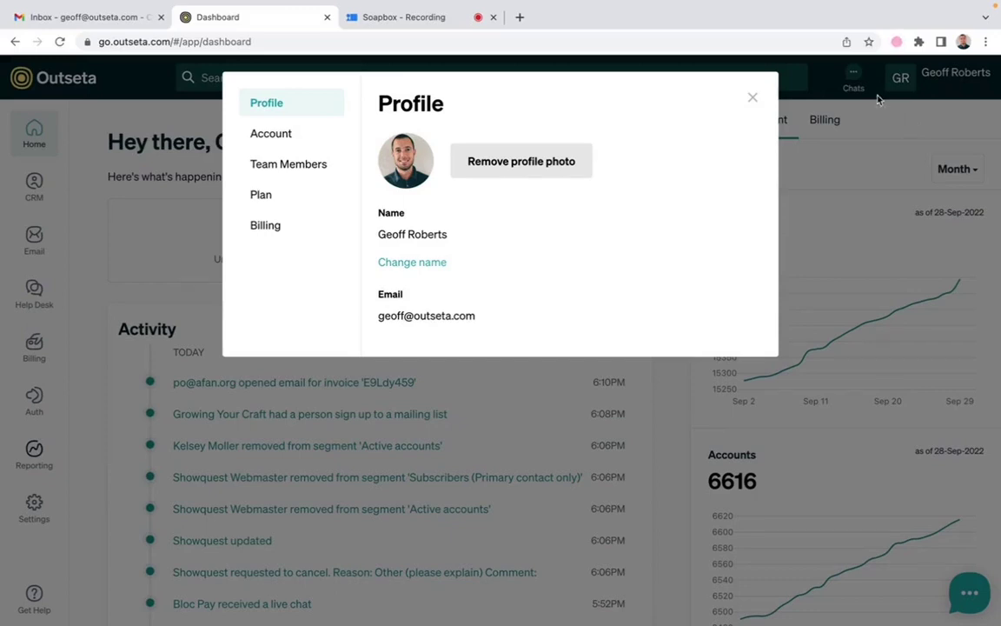
left_click(272, 133)
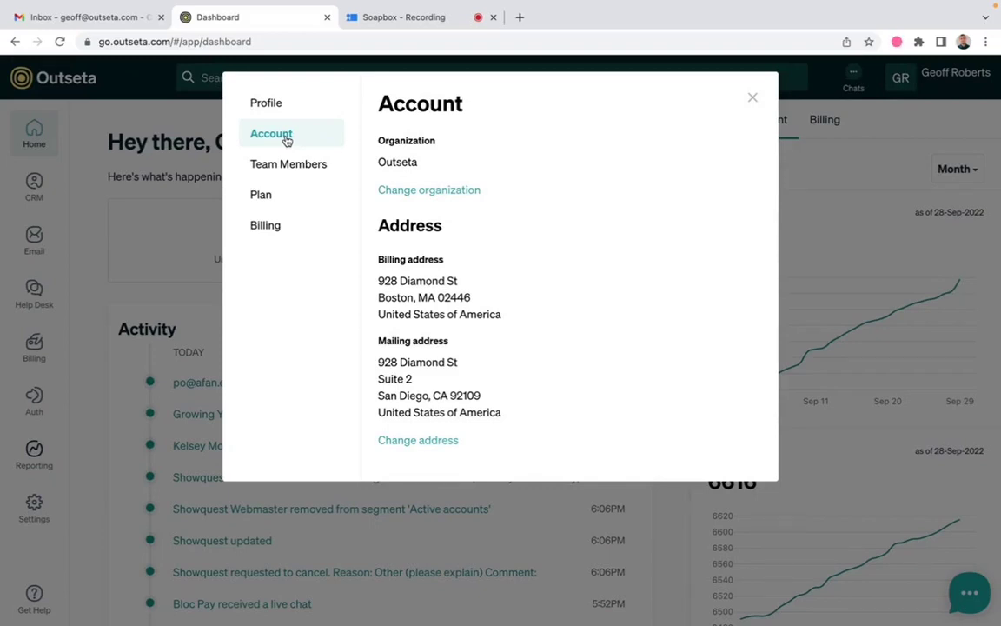
- View the five team members, including the account owner, in the portal
left_click(288, 164)
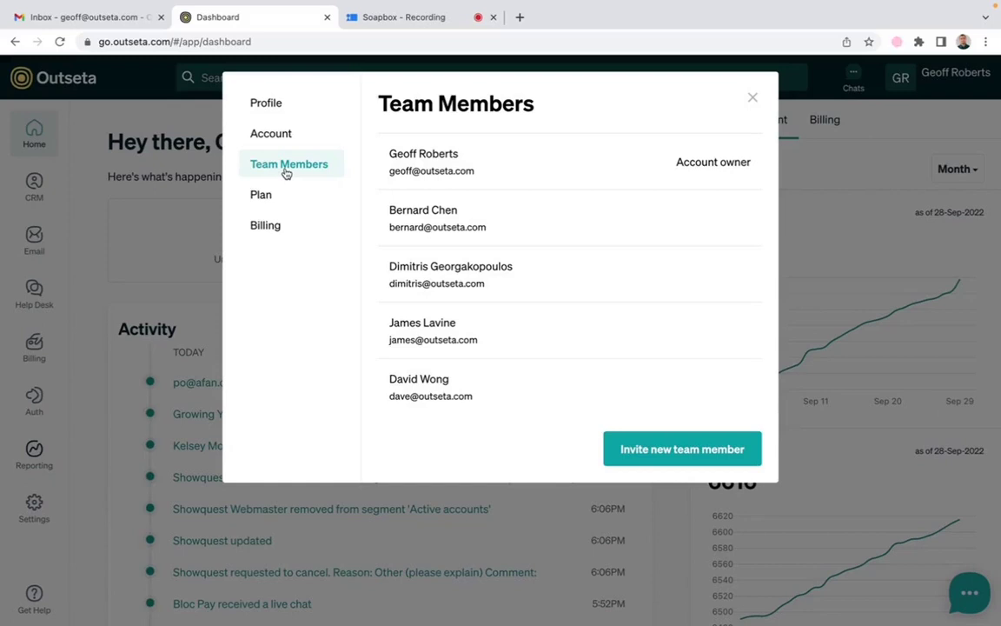
mouse_move(668, 424)
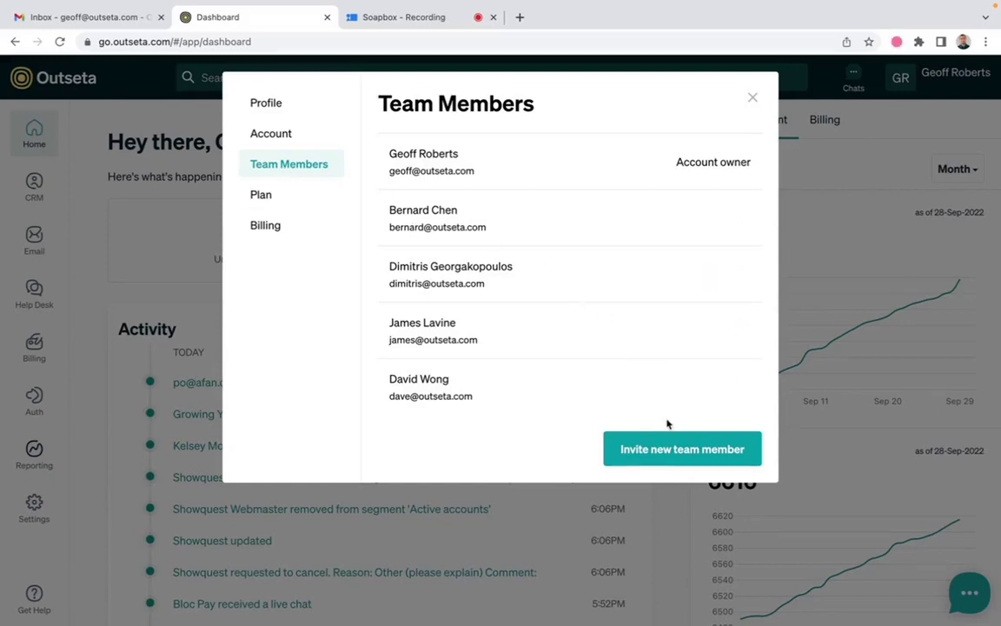
- Preview the invite team member form, then view the $99.00 monthly Start-up Plan
left_click(681, 448)
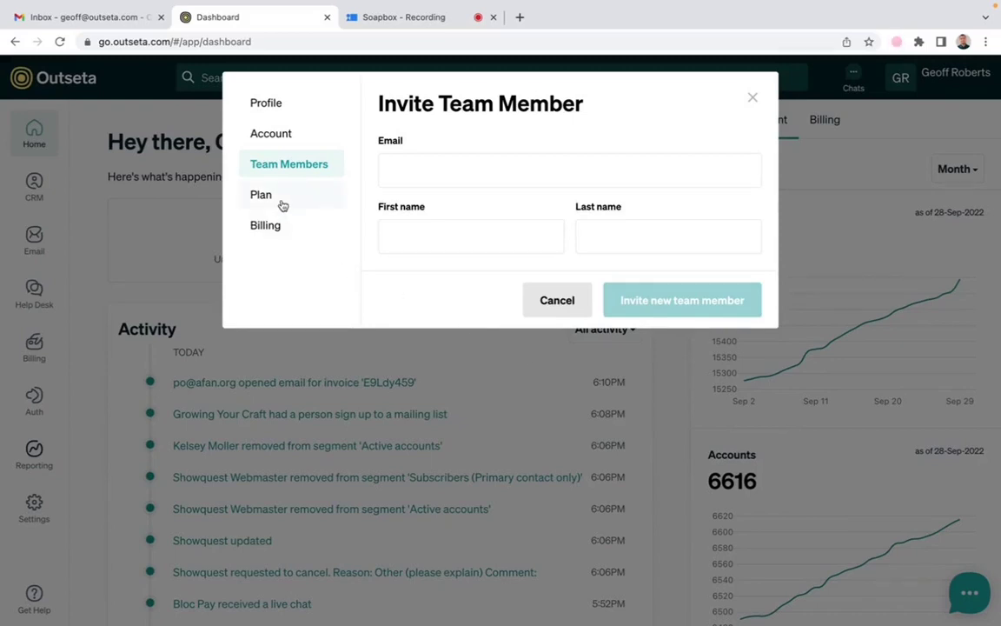
left_click(261, 194)
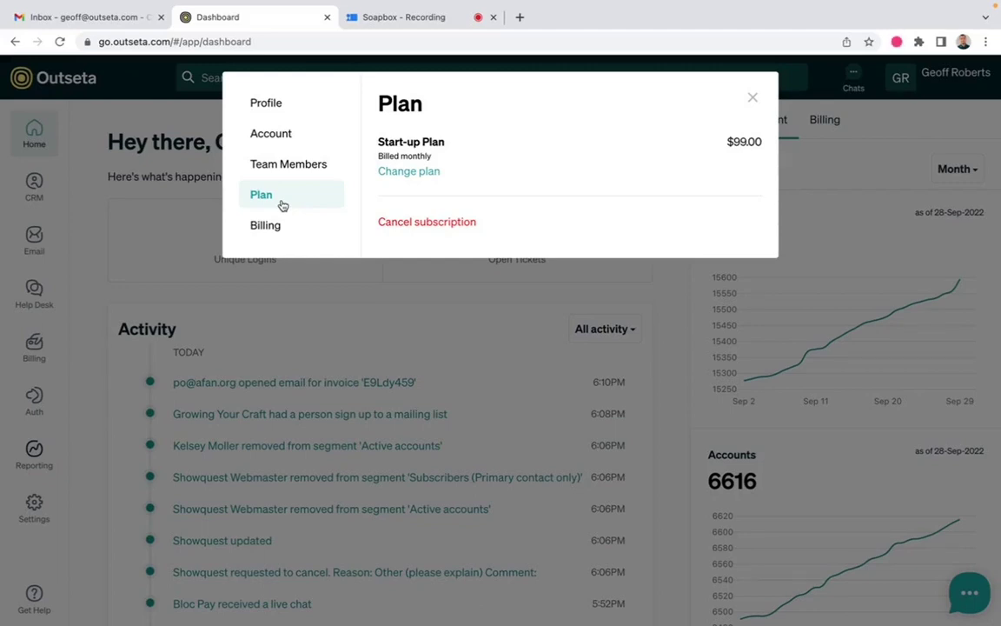
- Review the card details and invoices under Billing, then close the portal
left_click(265, 225)
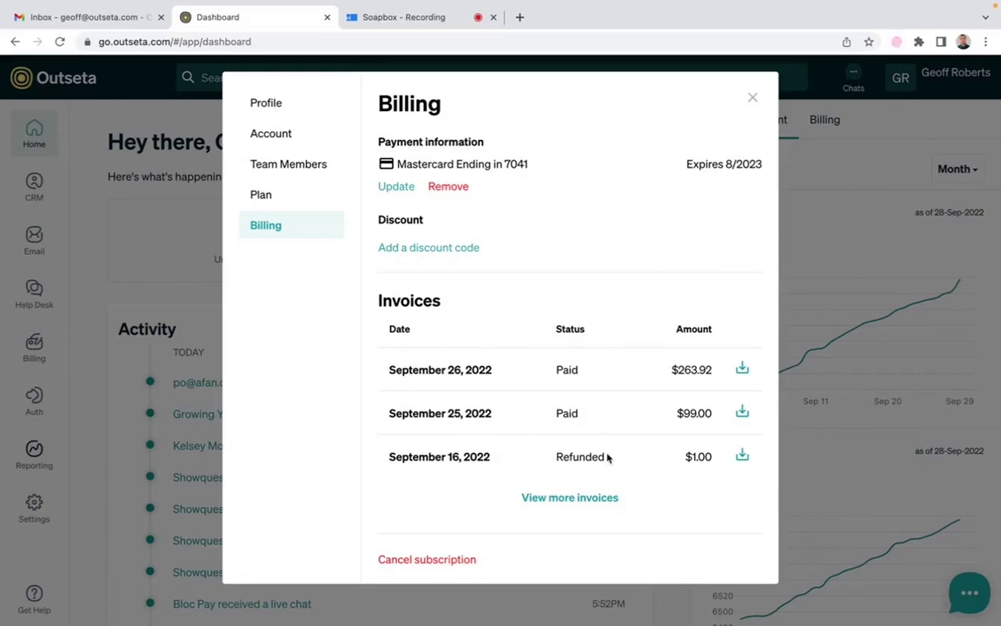
left_click(753, 96)
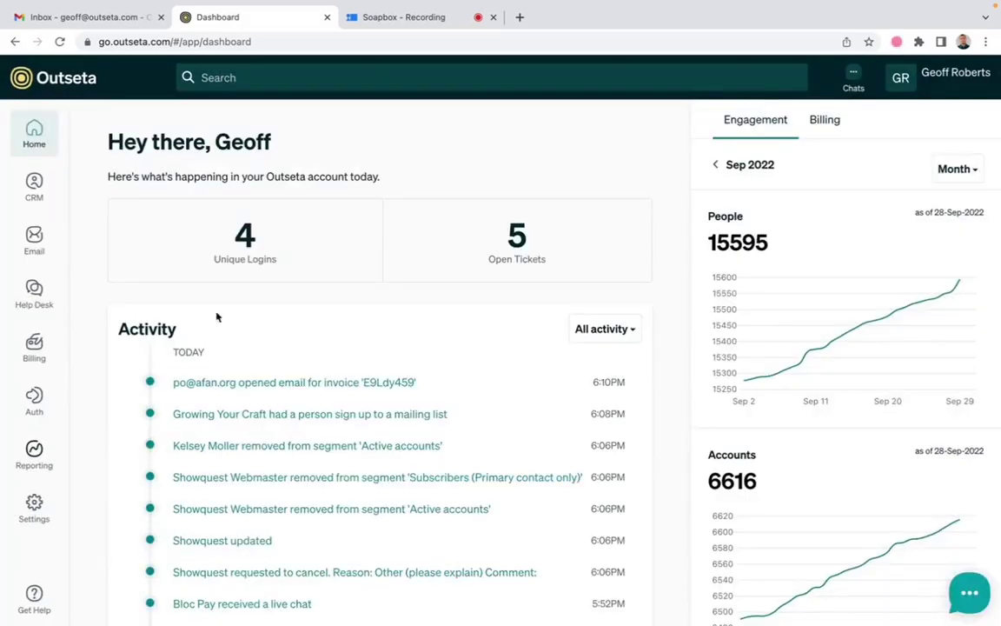
- Open Auth > Profile settings and show the Profile photo behavior options
left_click(34, 401)
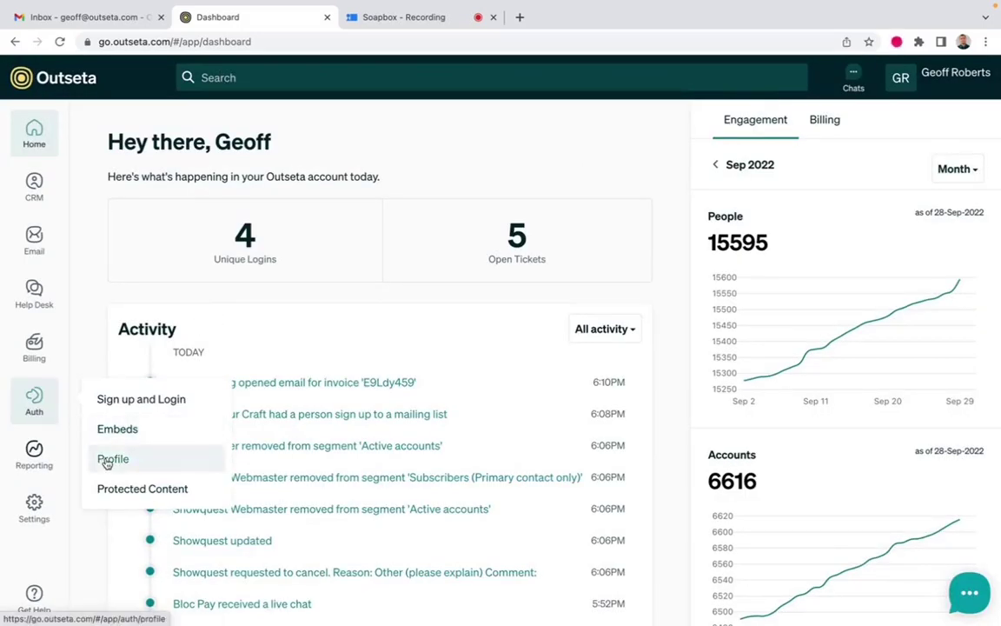
left_click(112, 459)
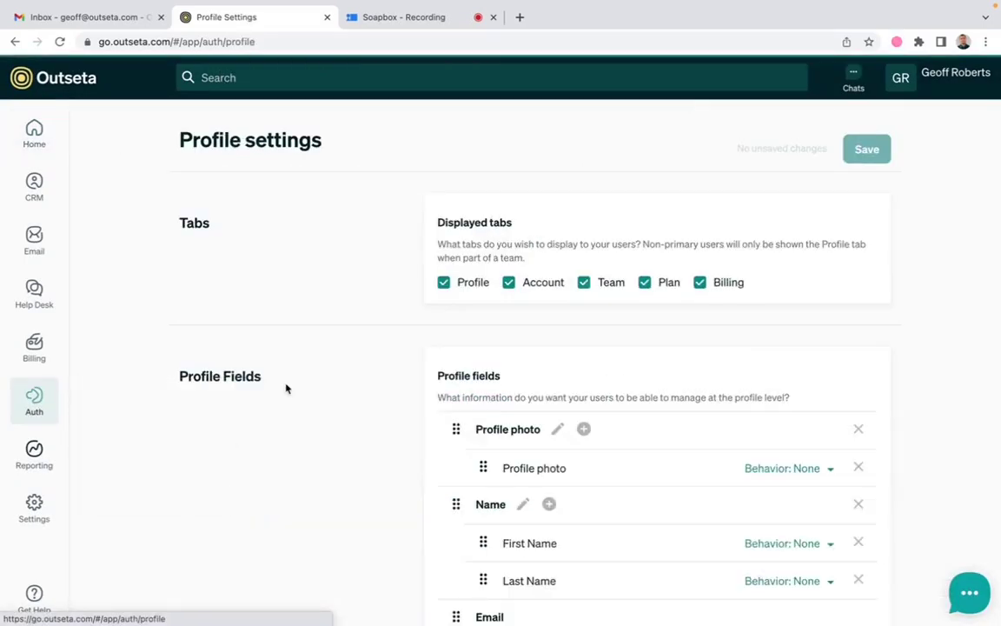
mouse_move(369, 323)
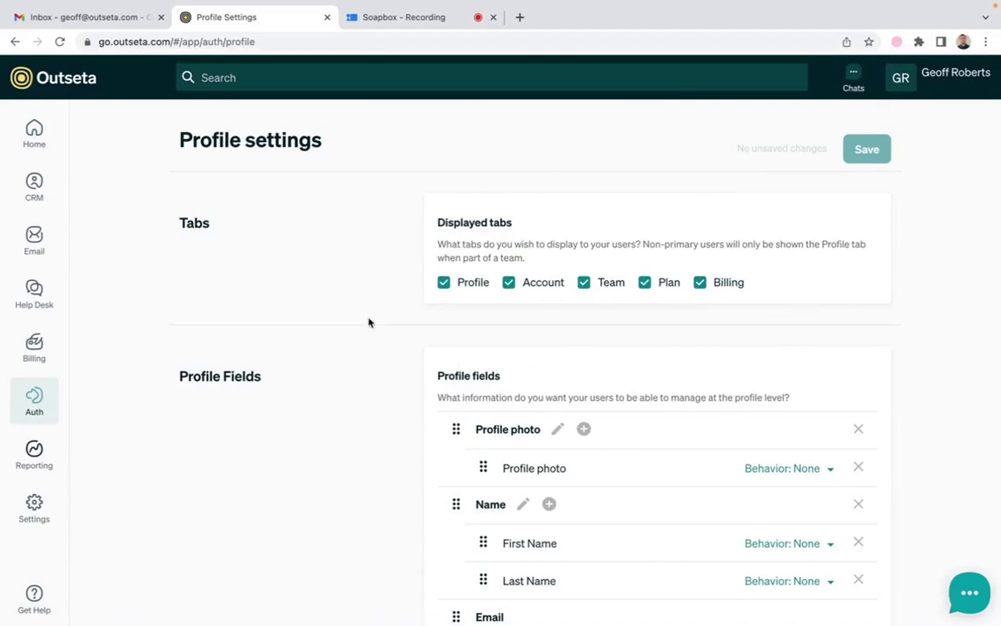
scroll("down", 3)
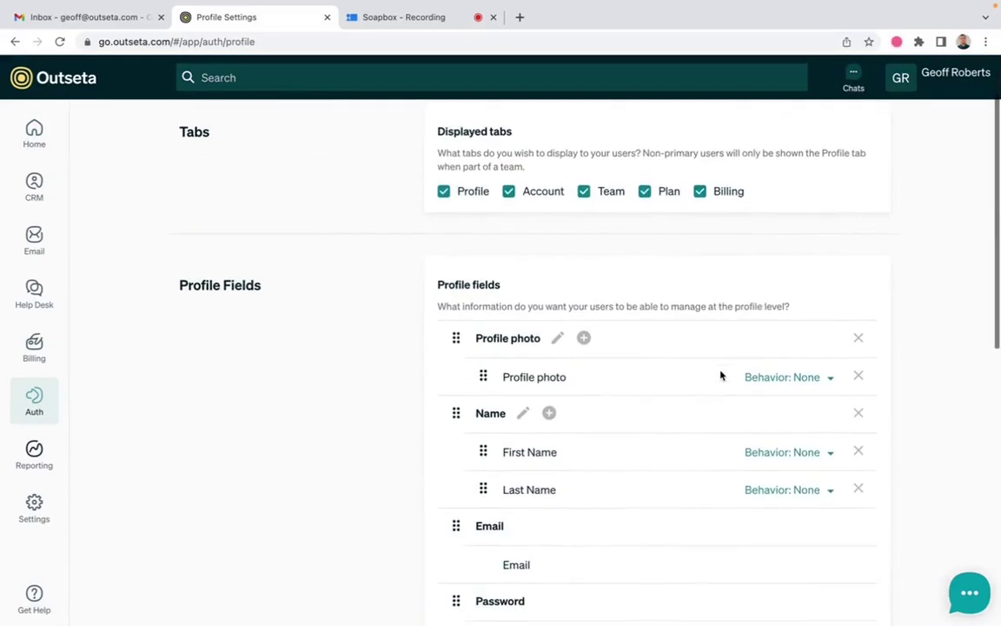
scroll("down", 3)
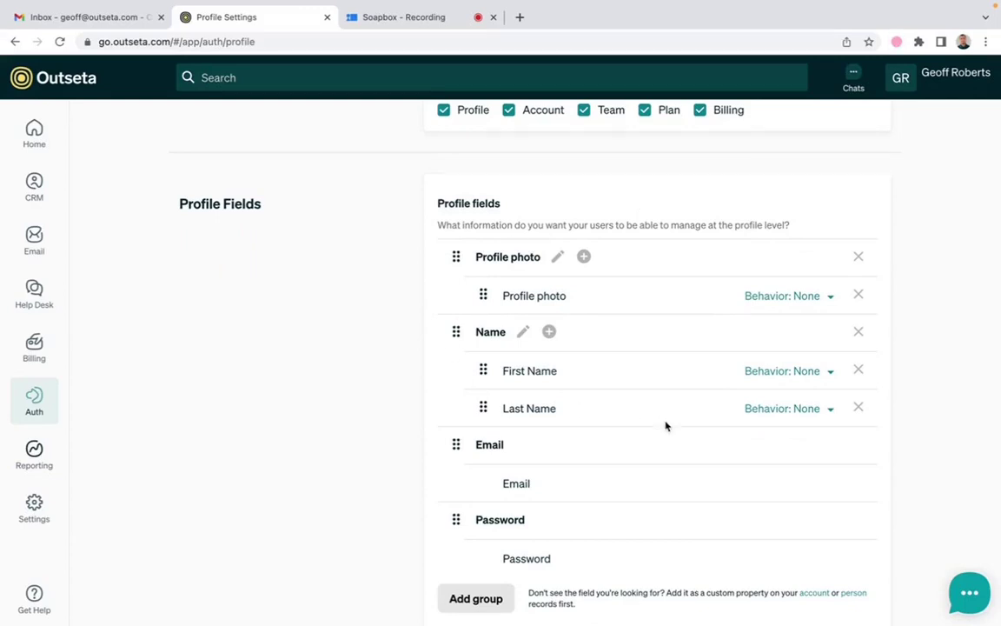
left_click(786, 296)
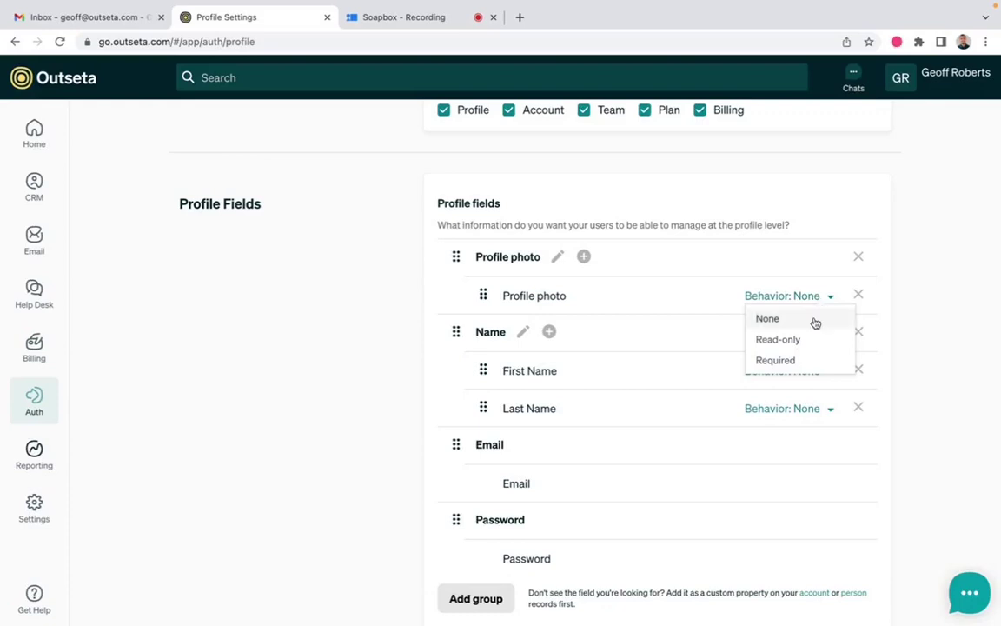